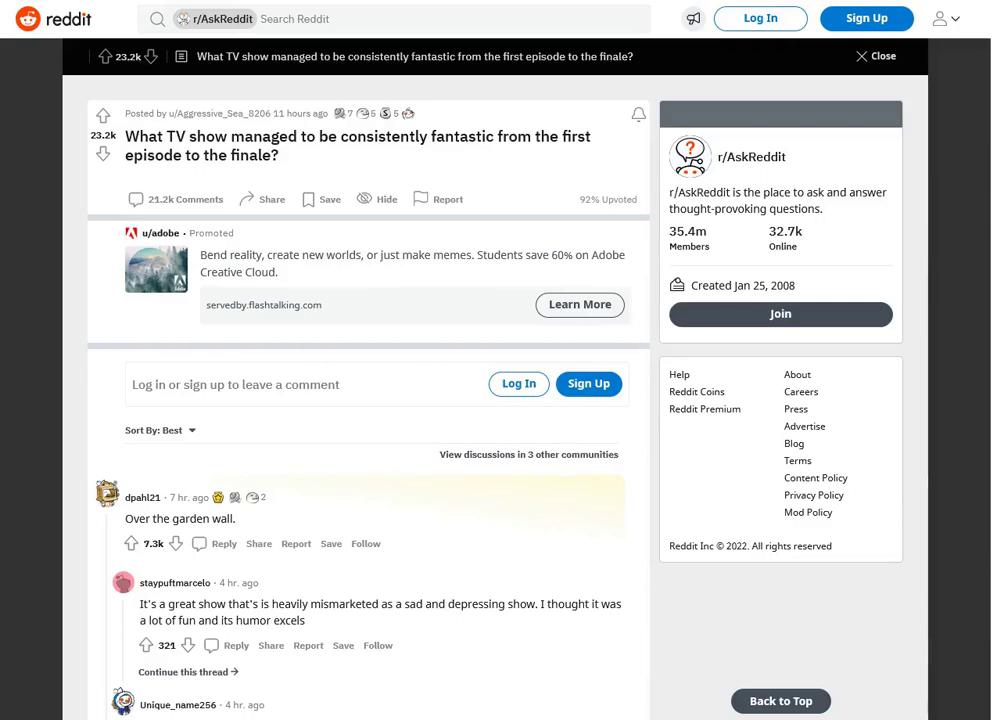
pyautogui.scroll(-3)
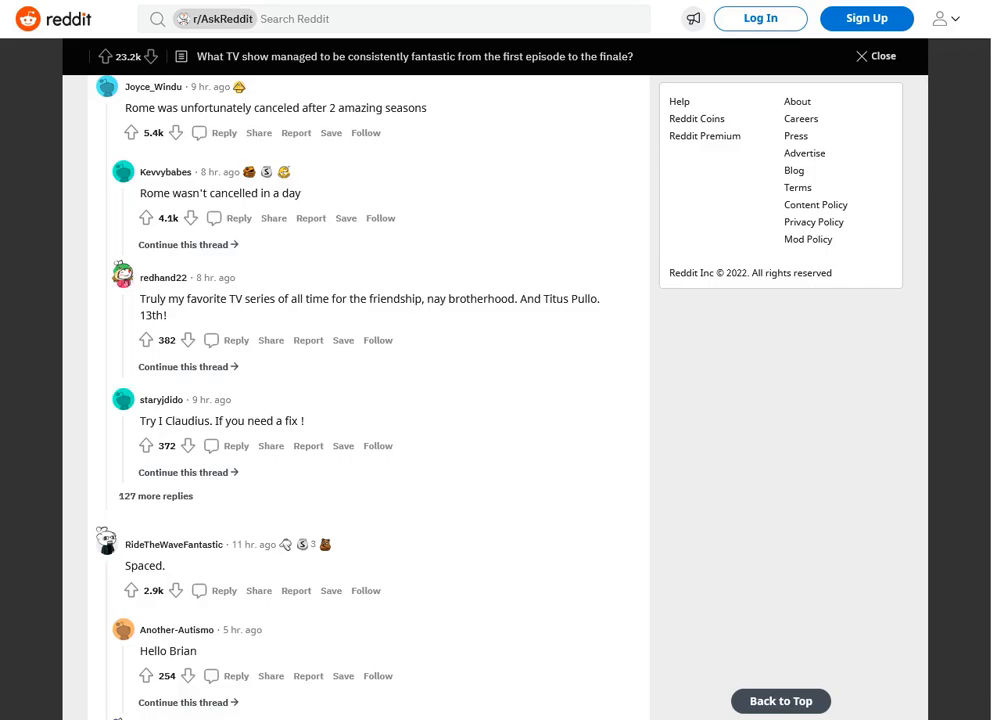
pyautogui.scroll(-3)
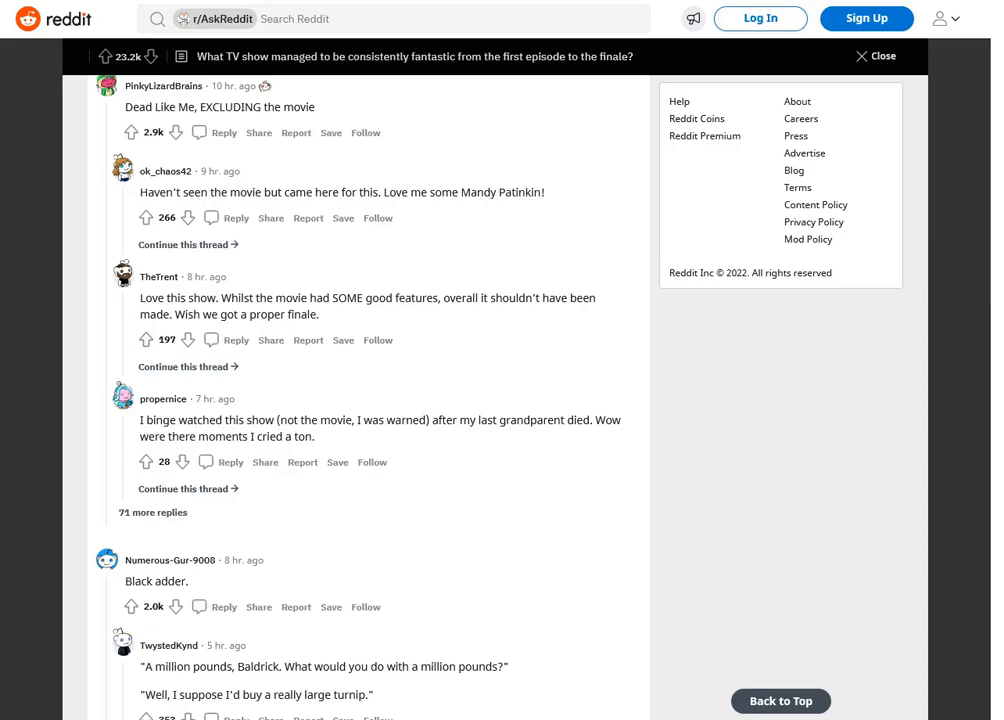
pyautogui.scroll(-3)
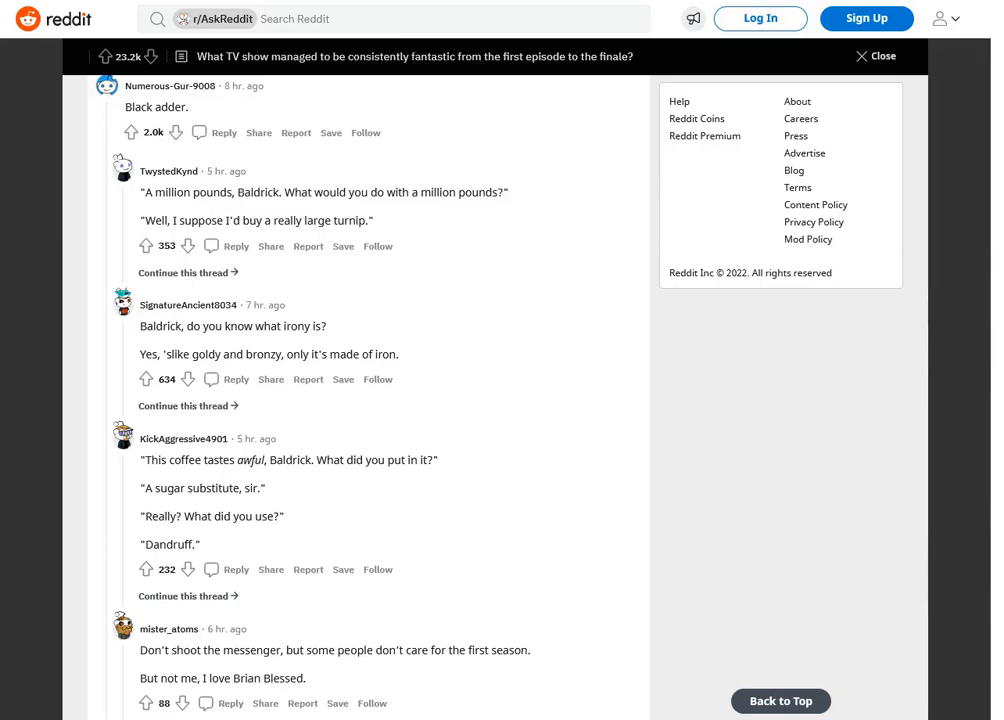
pyautogui.scroll(-3)
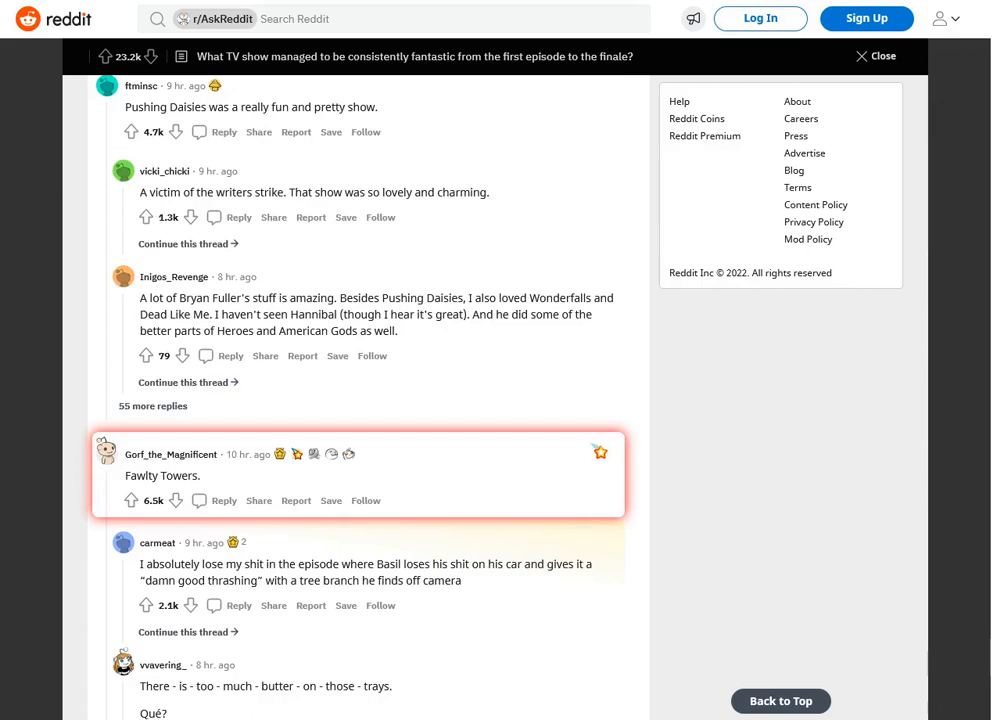
pyautogui.scroll(-3)
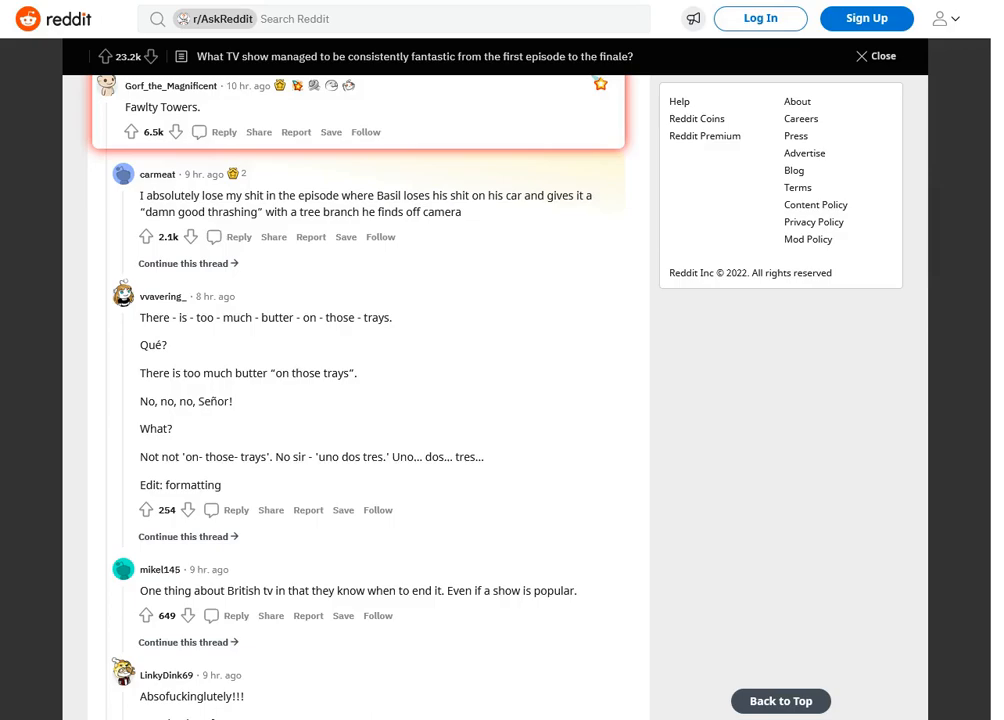
pyautogui.scroll(-3)
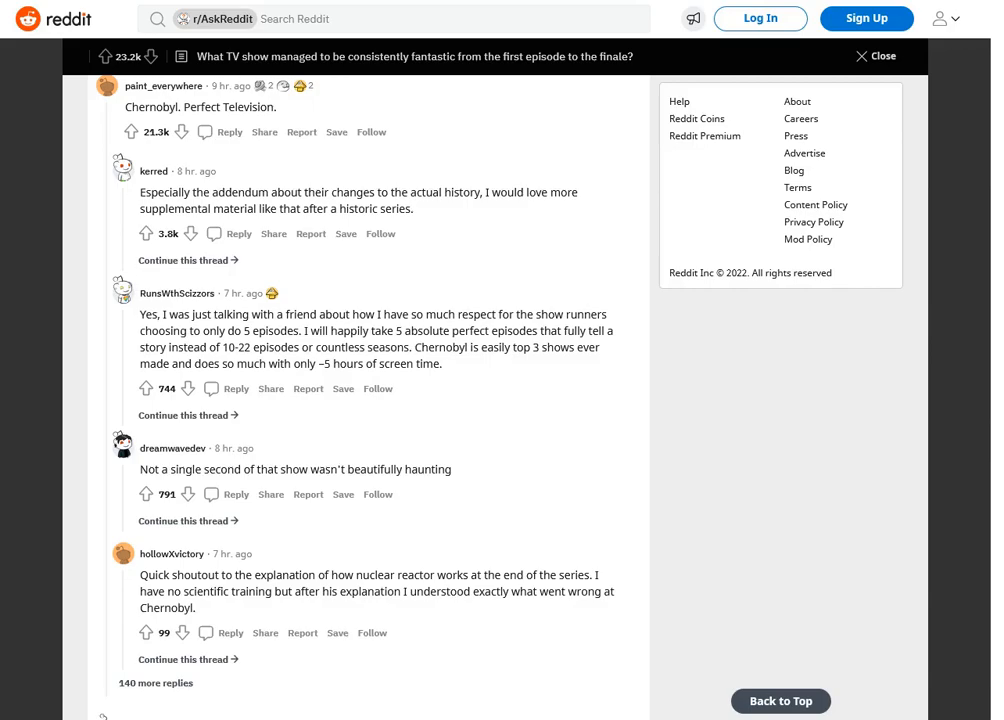
pyautogui.scroll(-3)
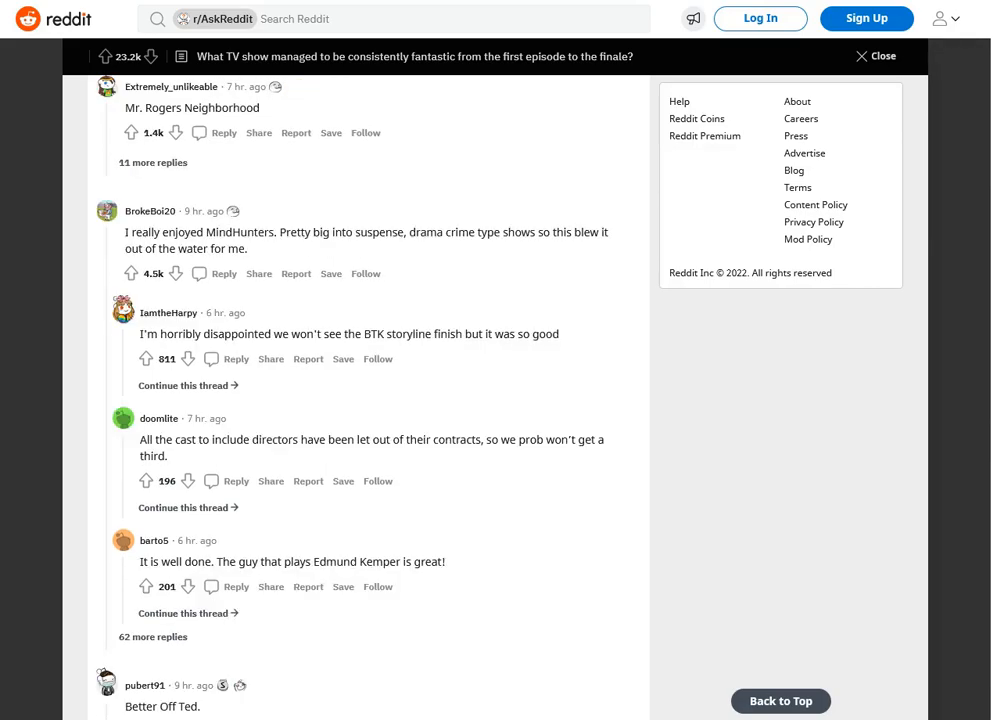
pyautogui.scroll(-3)
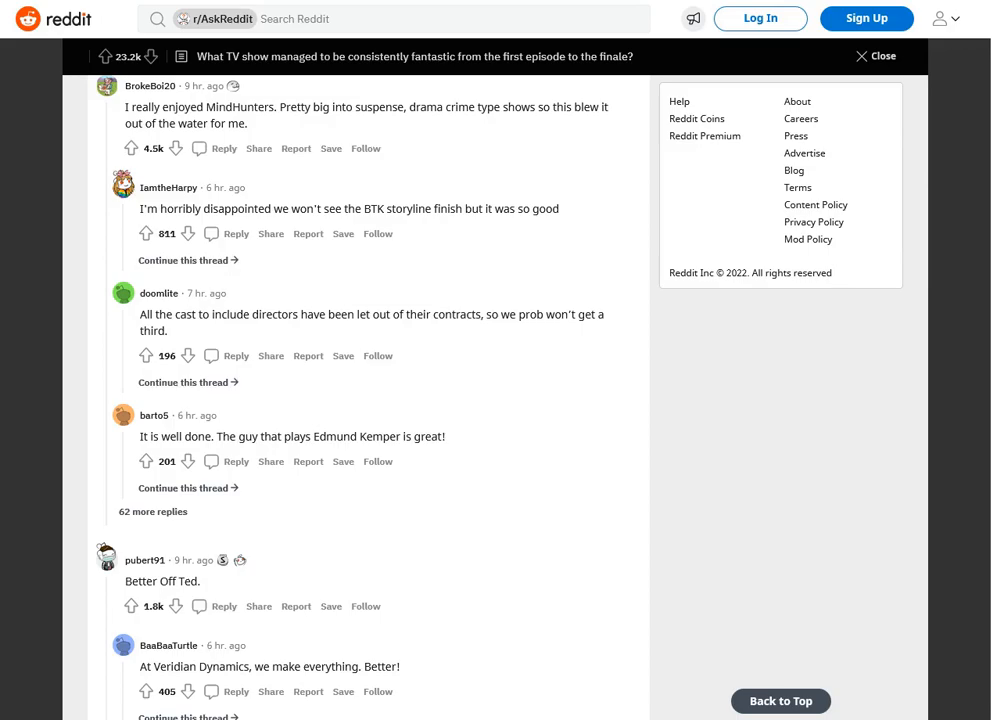
pyautogui.scroll(-3)
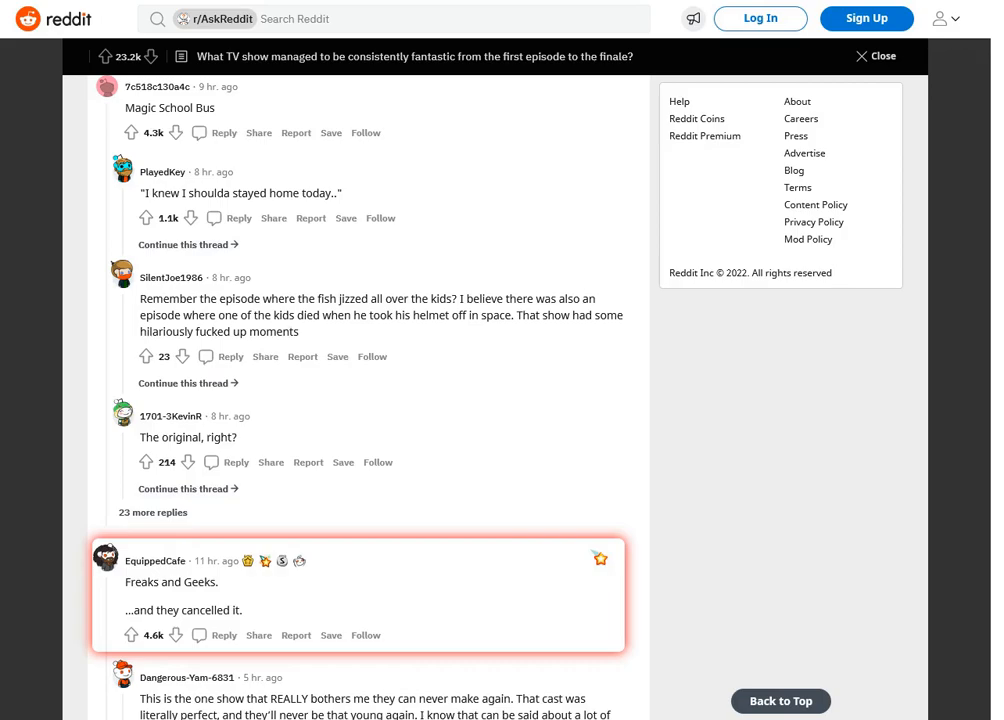
pyautogui.scroll(-3)
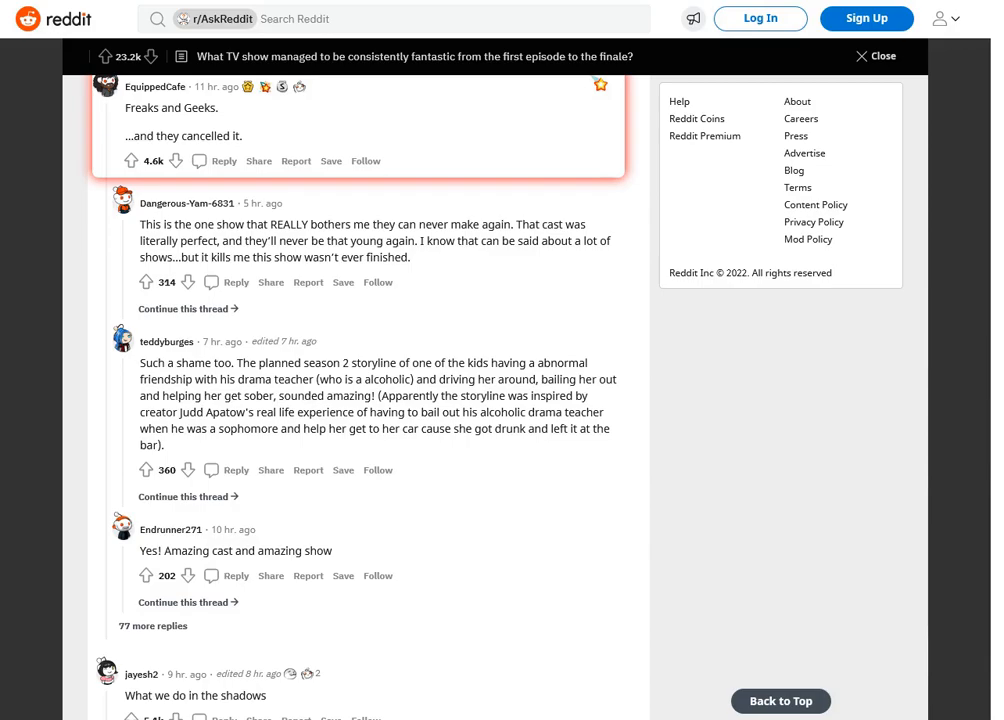
pyautogui.scroll(-3)
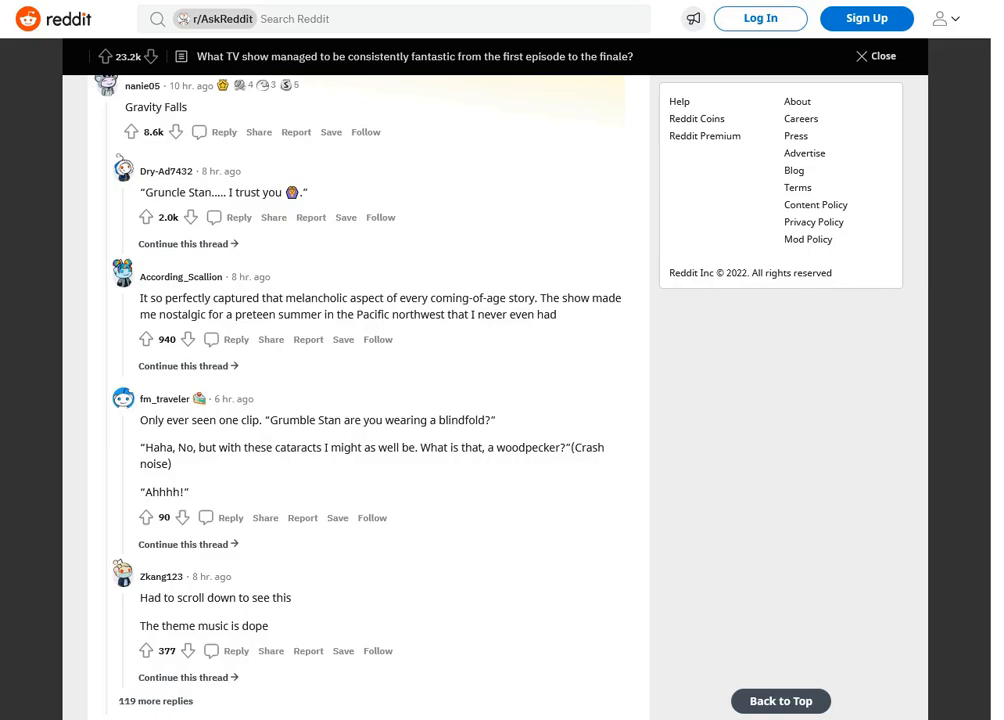
pyautogui.scroll(-3)
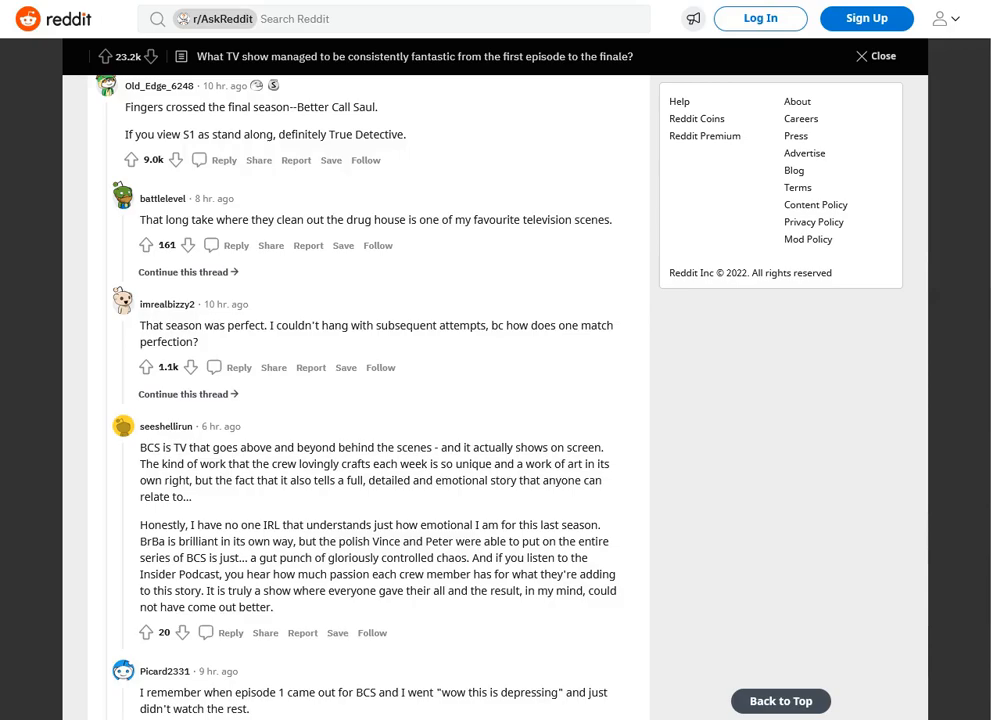
pyautogui.scroll(-3)
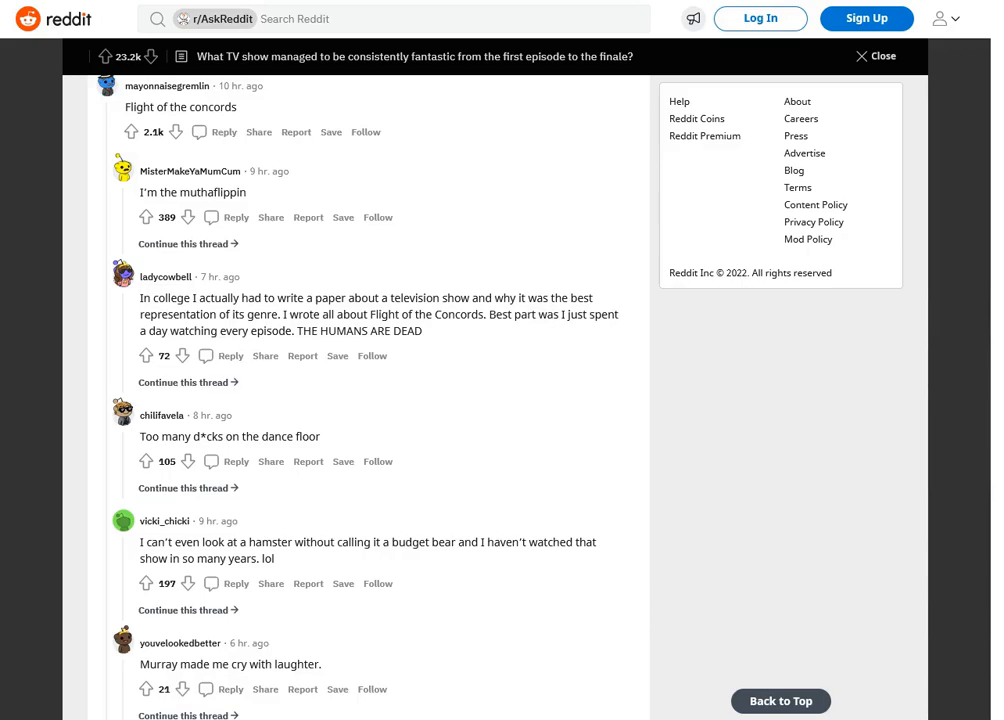
pyautogui.scroll(-3)
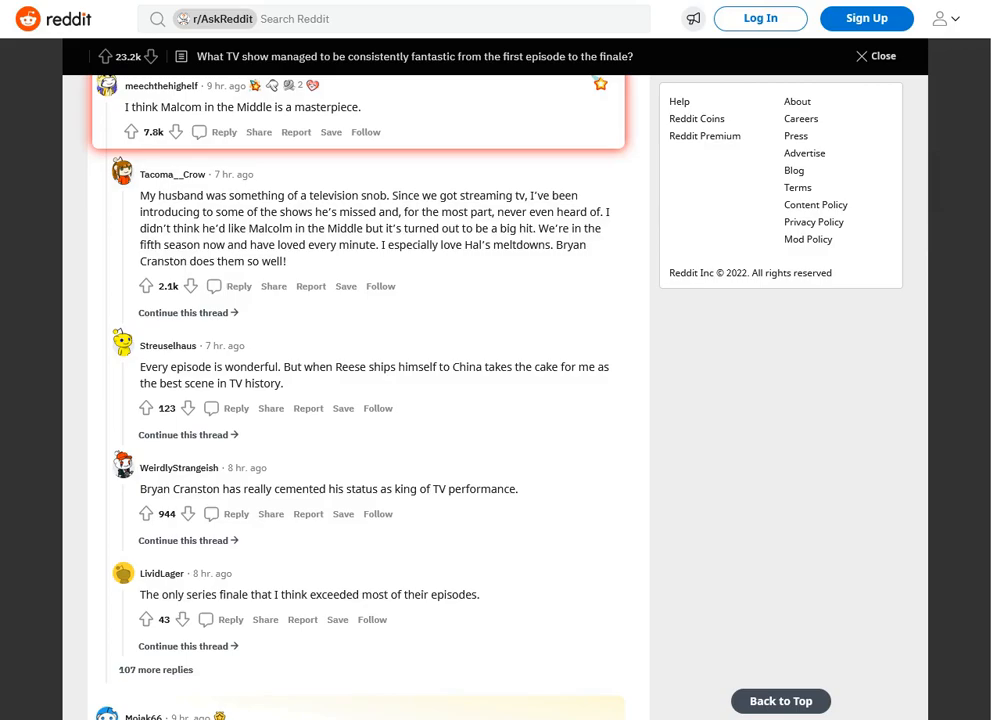
pyautogui.scroll(-3)
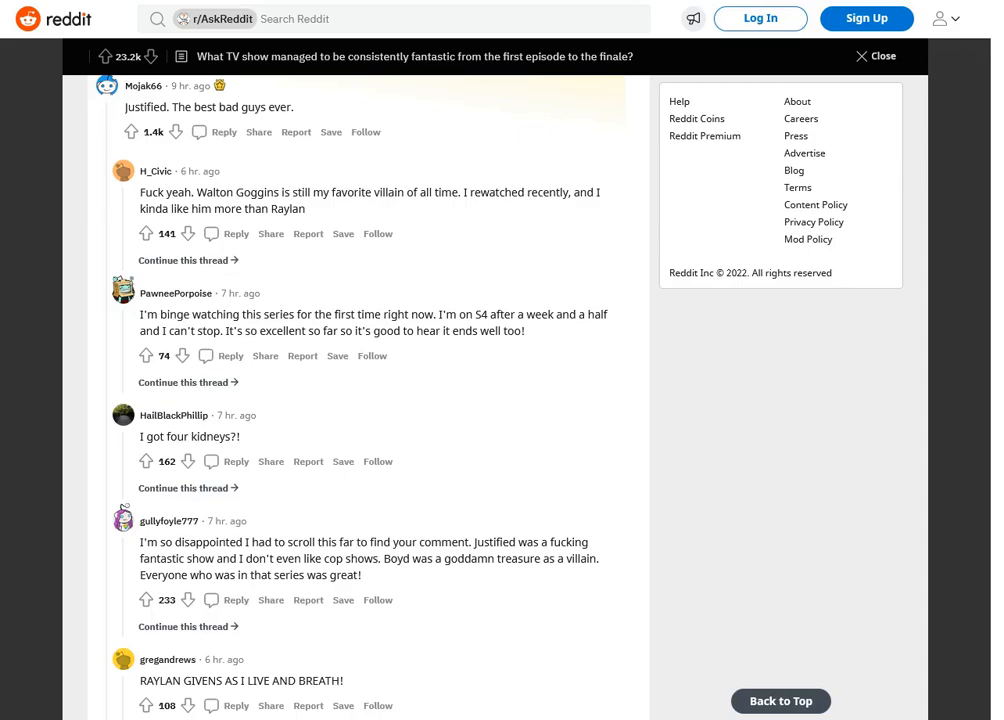
pyautogui.scroll(-3)
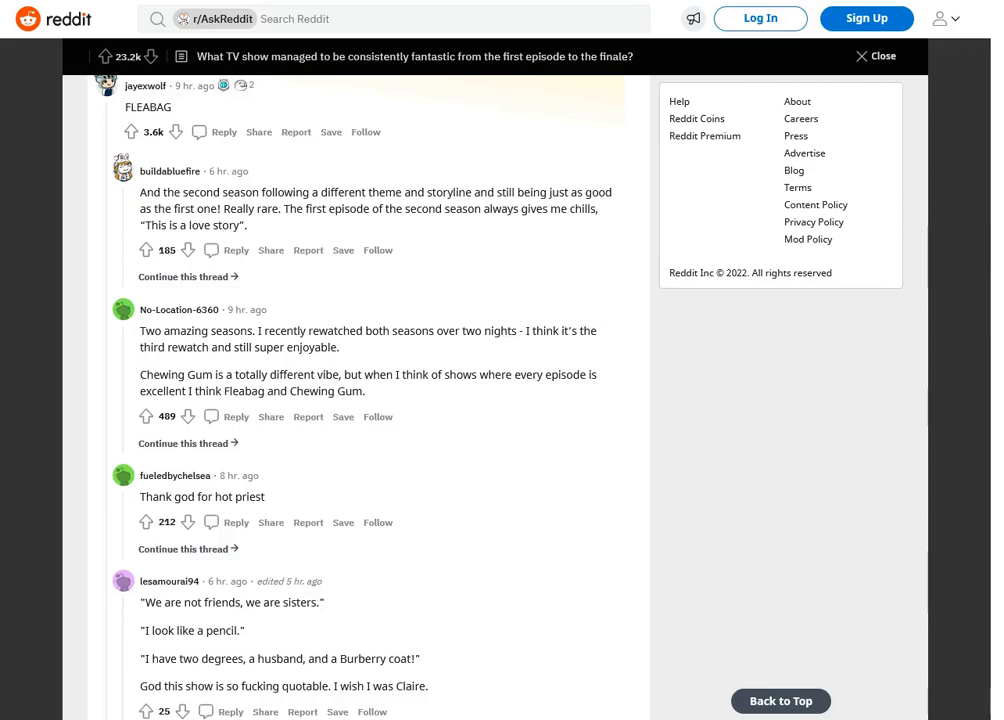
pyautogui.scroll(-3)
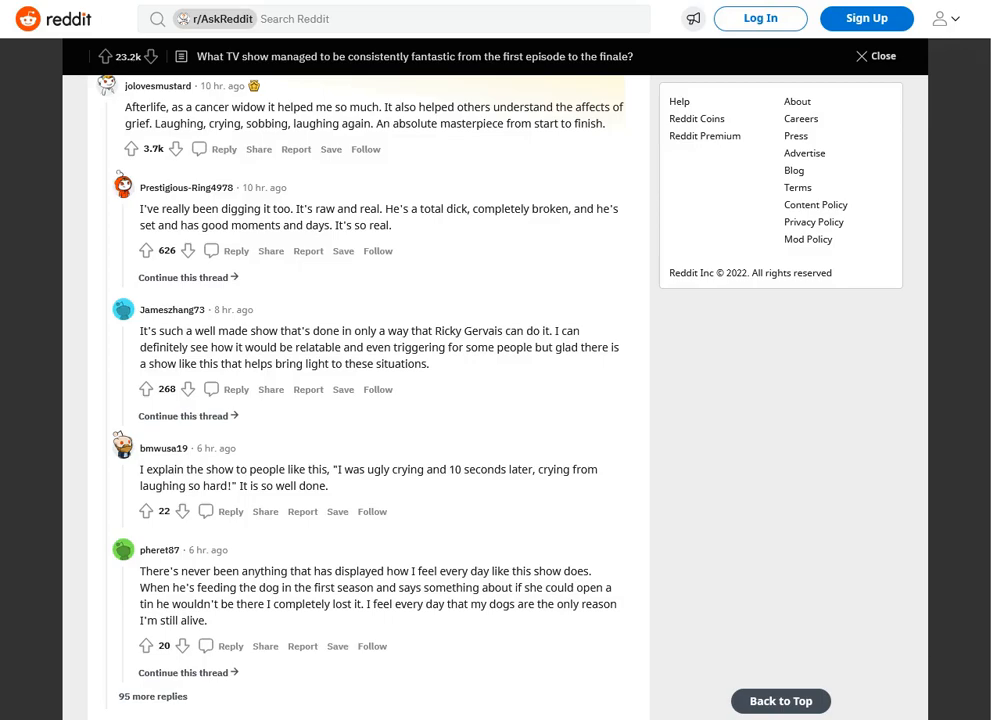
pyautogui.scroll(-3)
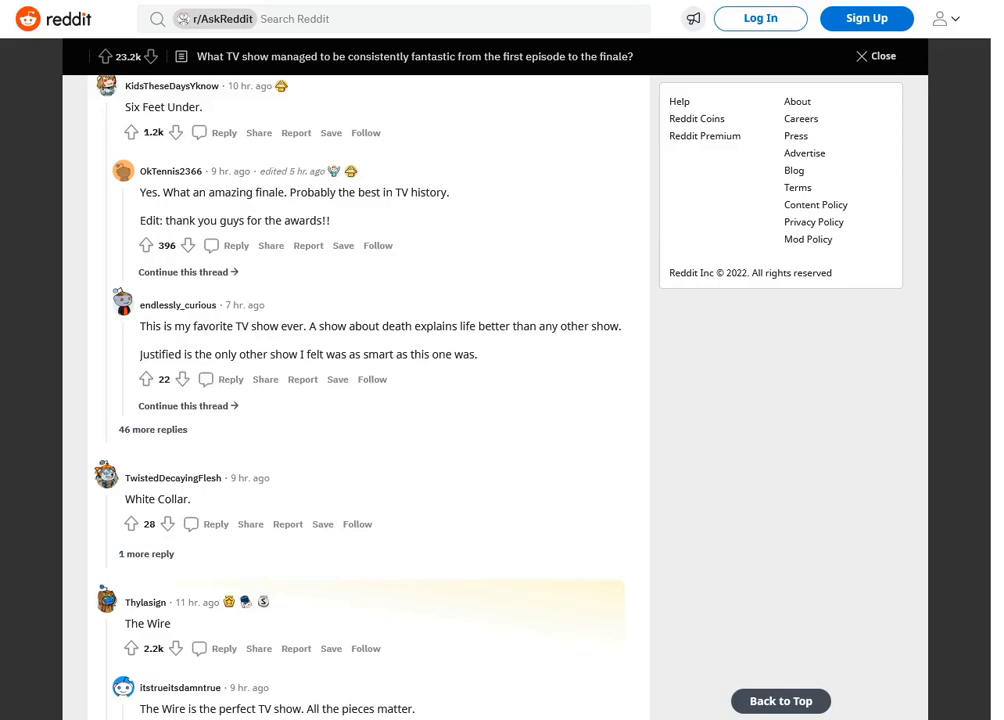
pyautogui.scroll(-3)
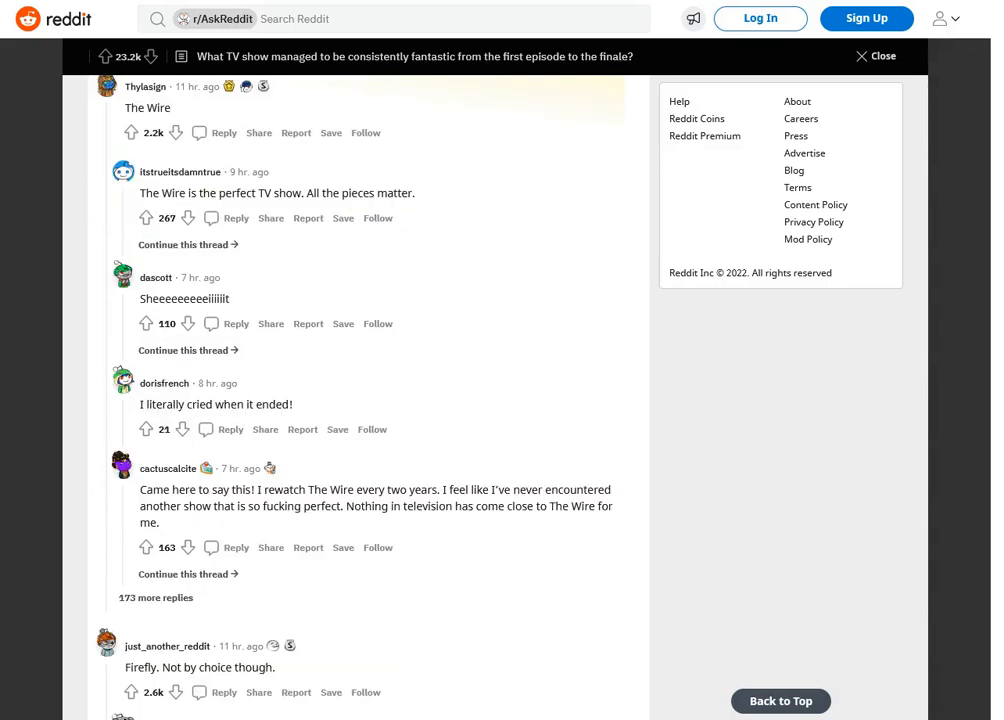
pyautogui.scroll(-3)
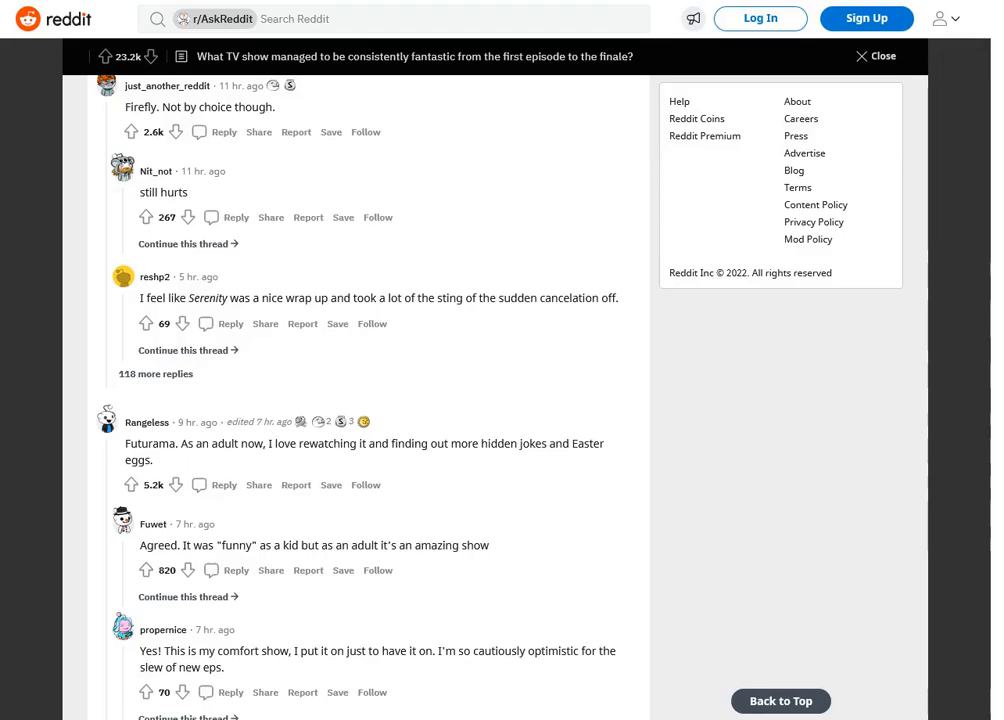
pyautogui.scroll(-3)
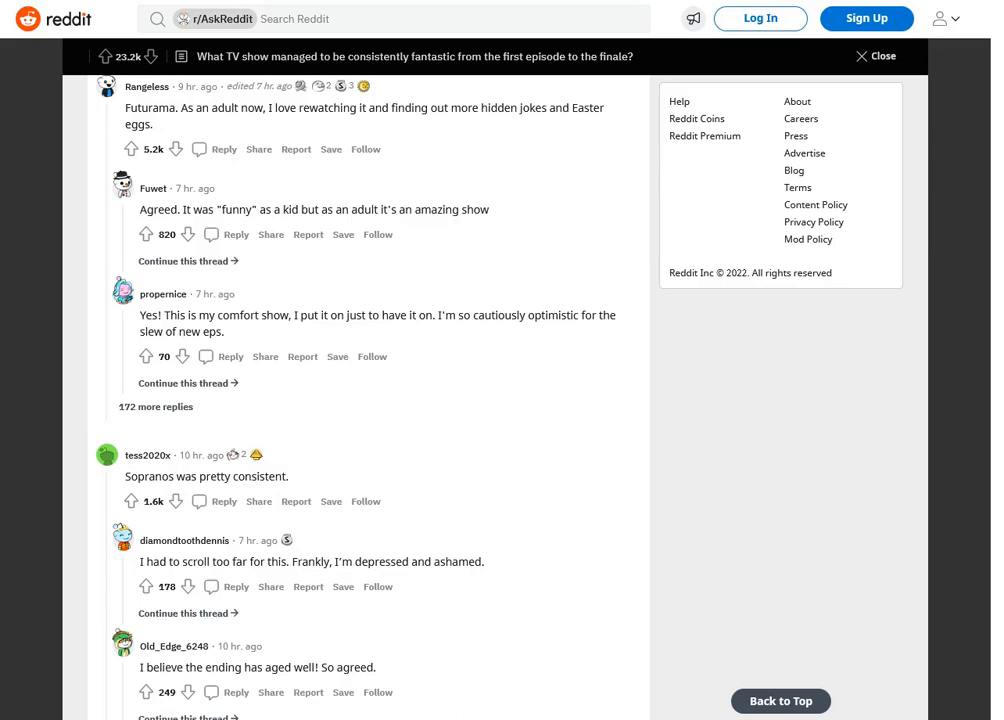
pyautogui.scroll(-3)
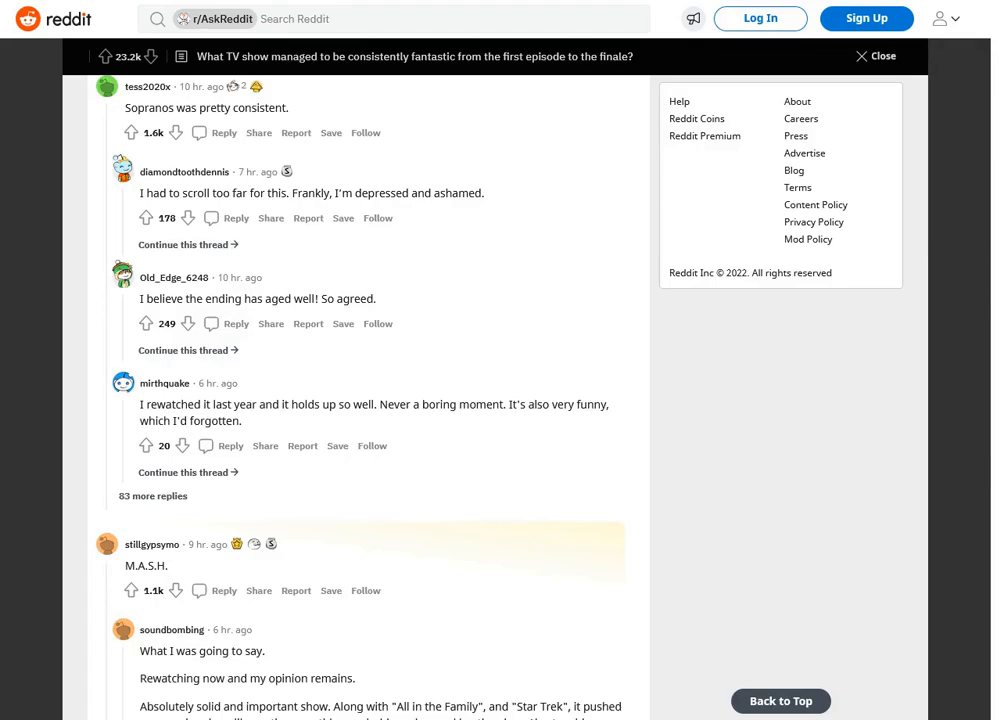
pyautogui.scroll(-3)
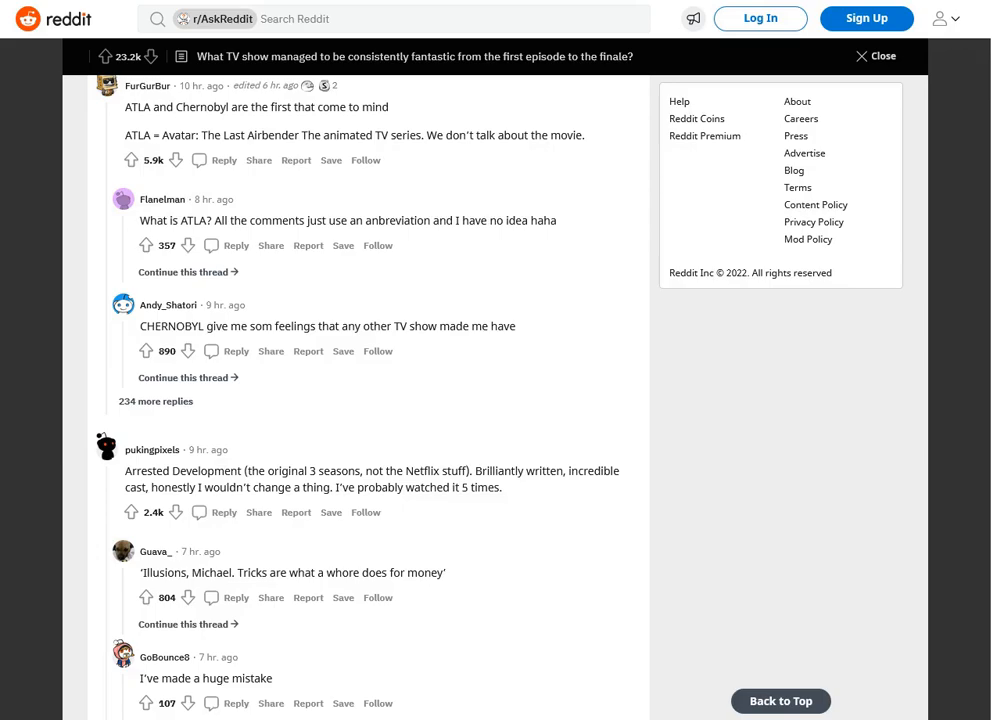
pyautogui.scroll(-3)
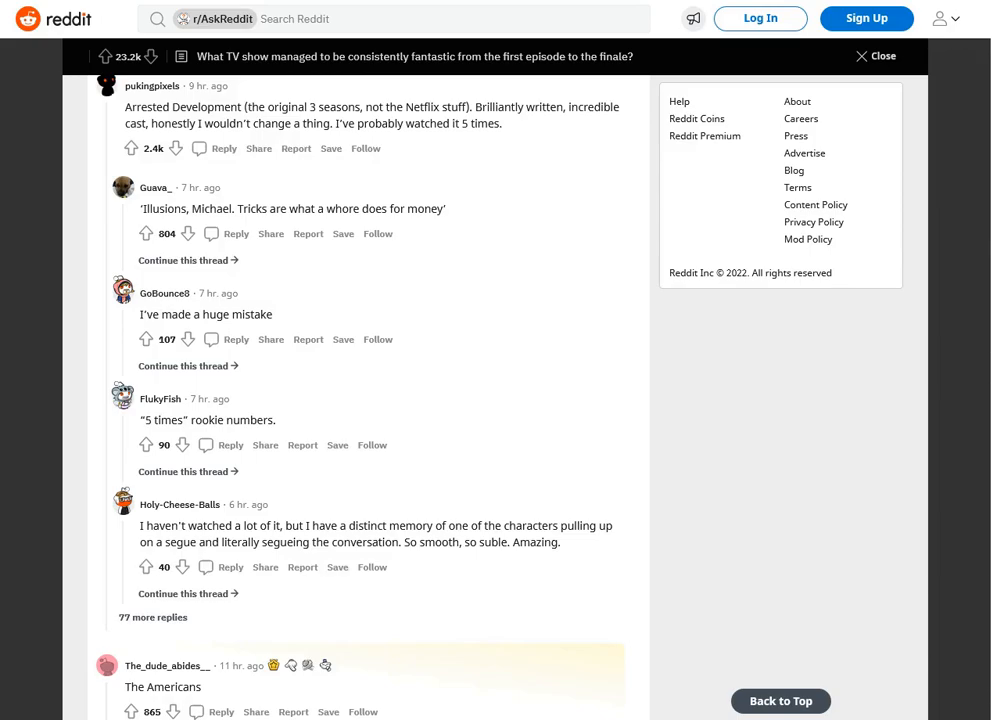
pyautogui.scroll(-3)
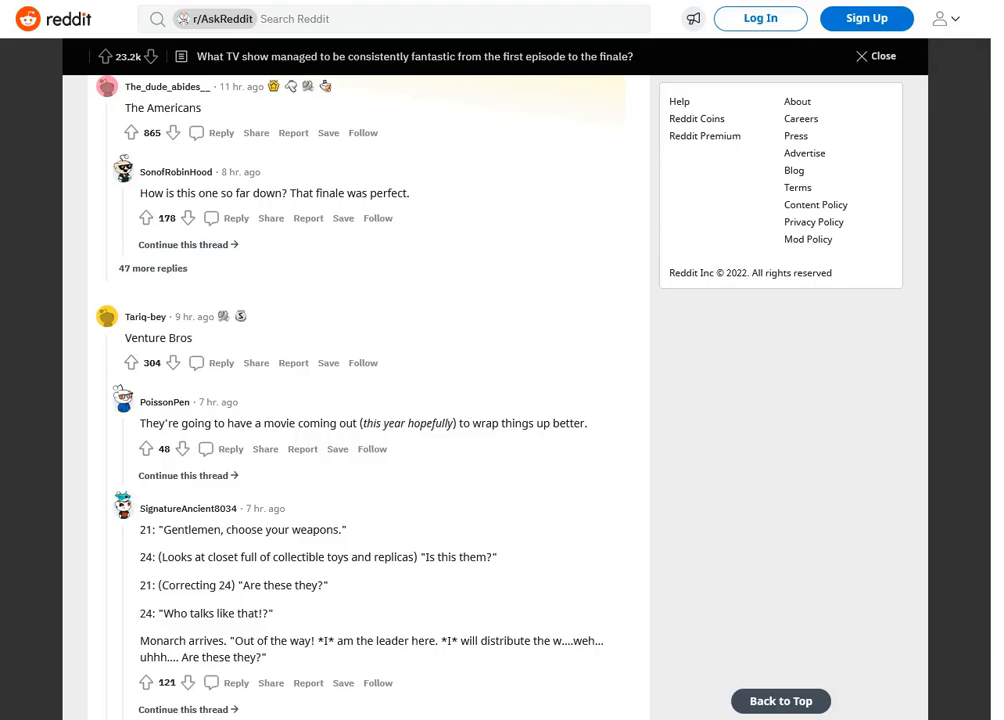
pyautogui.scroll(-3)
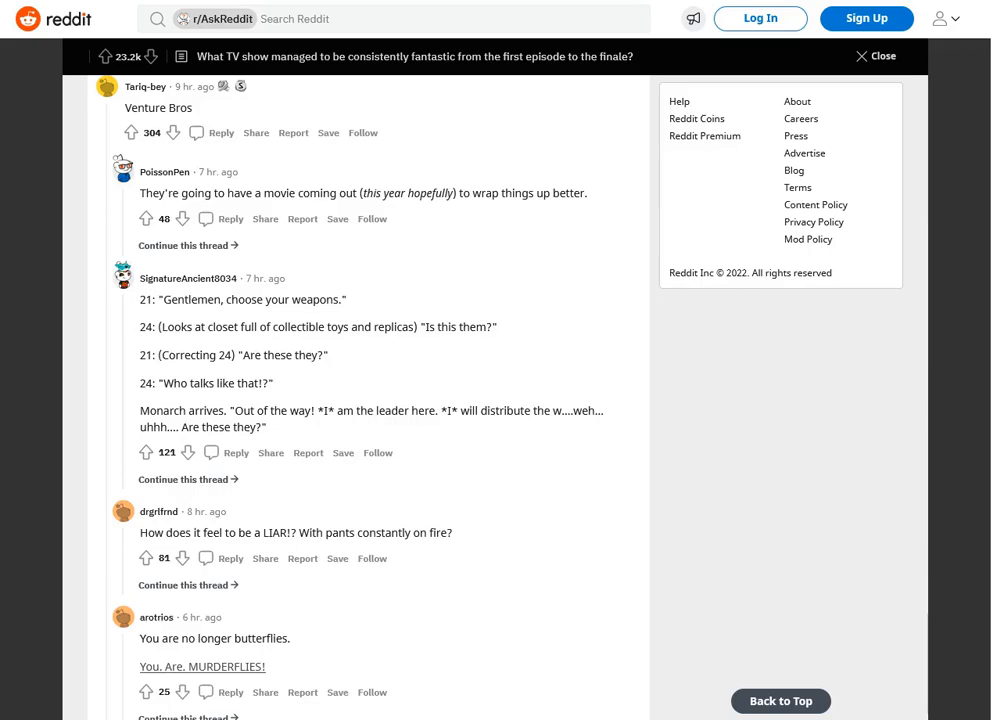
pyautogui.scroll(-3)
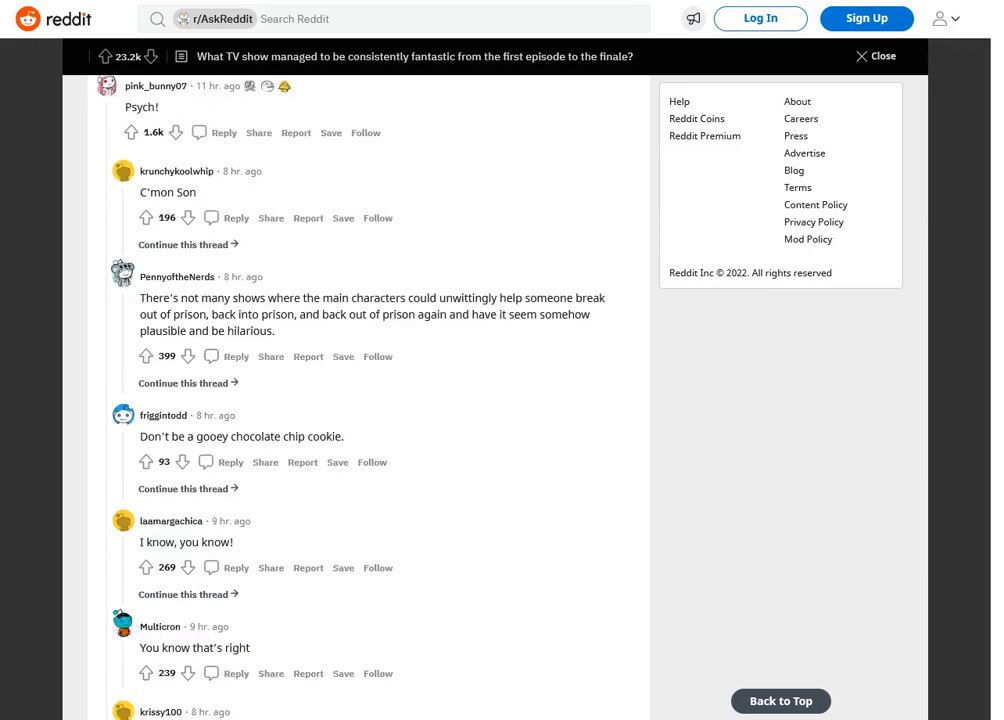